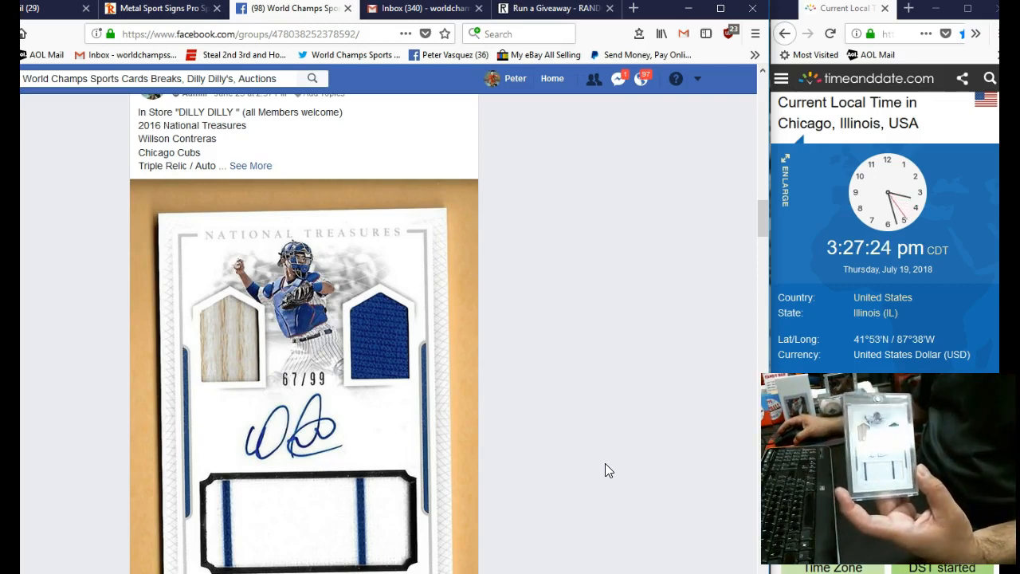
mouse_move(581, 459)
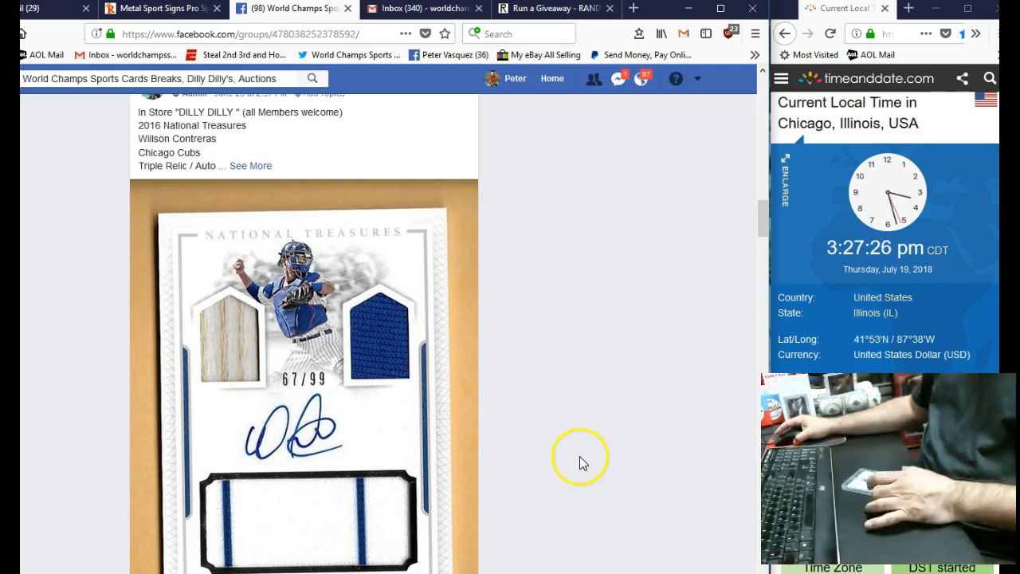
Post a 'Live' comment on the card-break post and copy its ten-name entrant list.
scroll(down, 3)
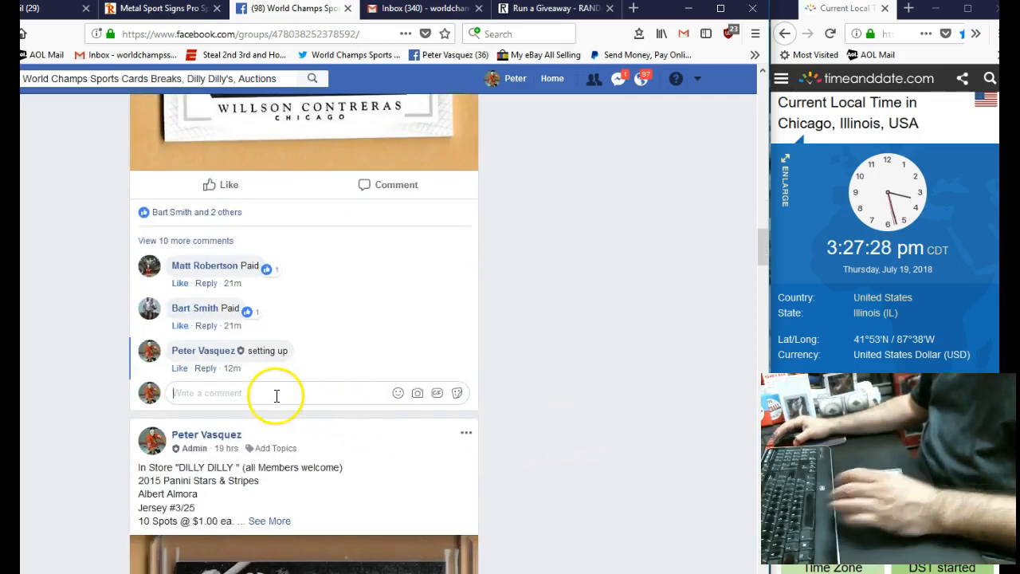
text(Live)
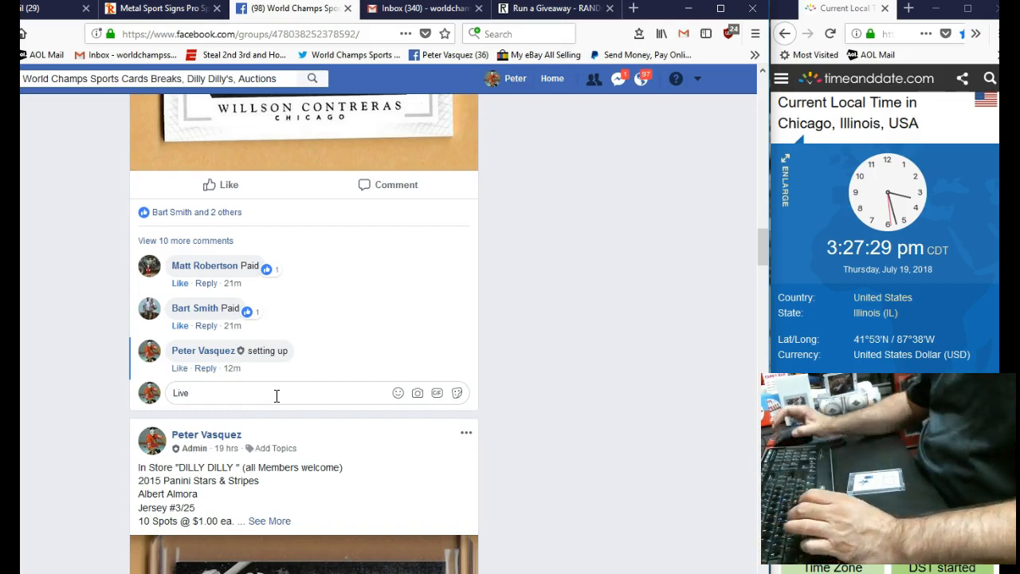
key(enter)
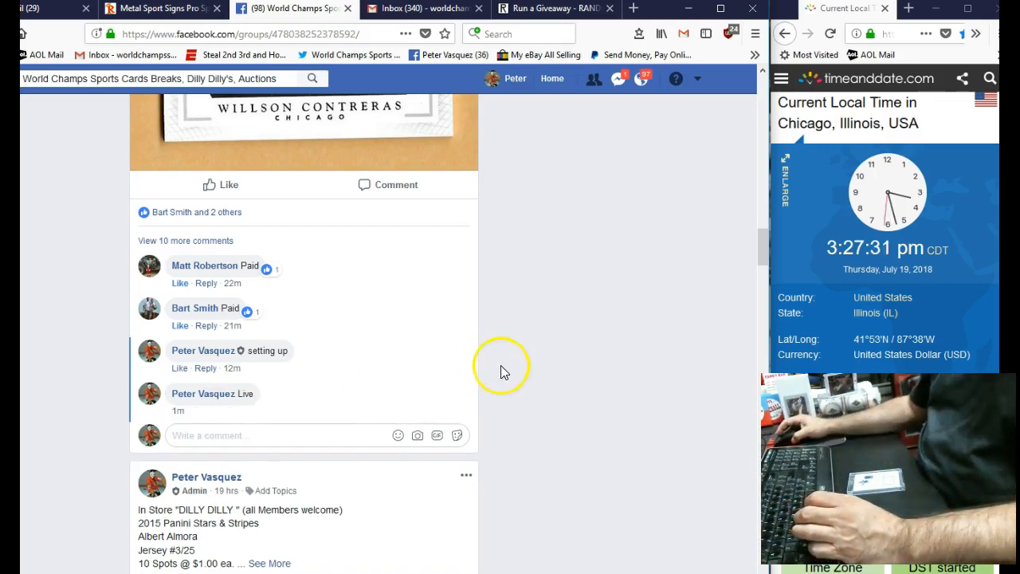
mouse_move(370, 387)
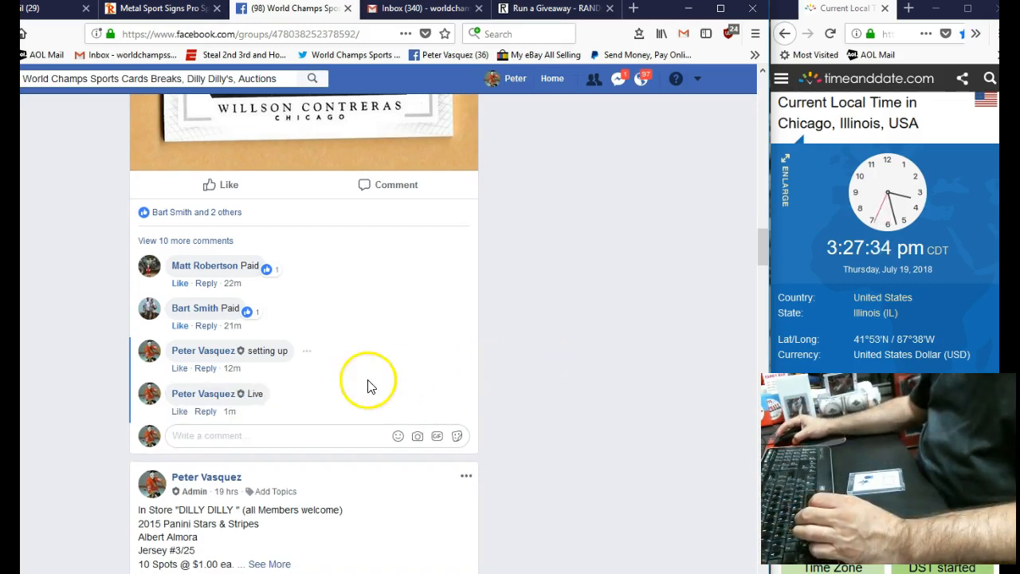
mouse_move(230, 412)
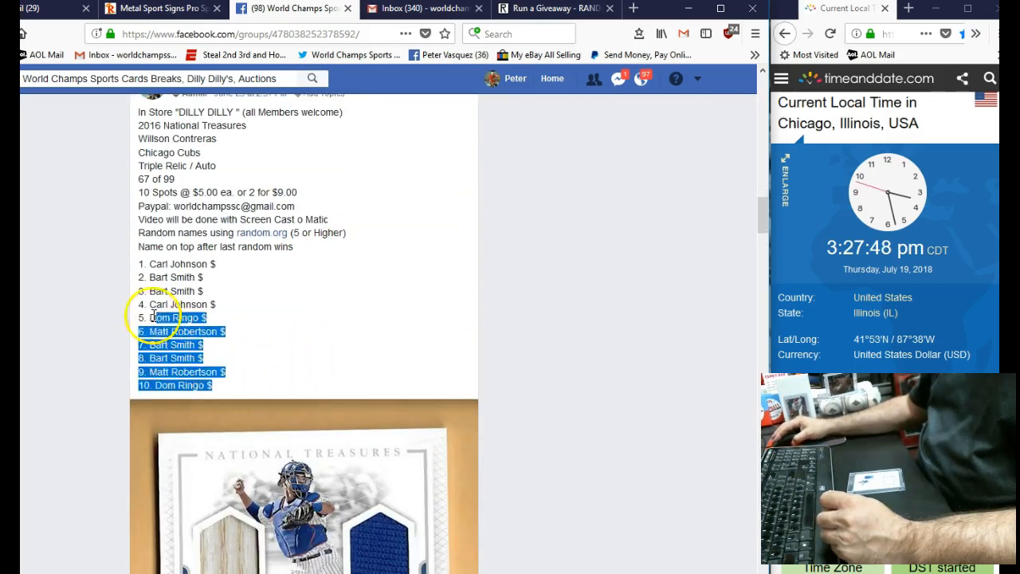
right_click(184, 279)
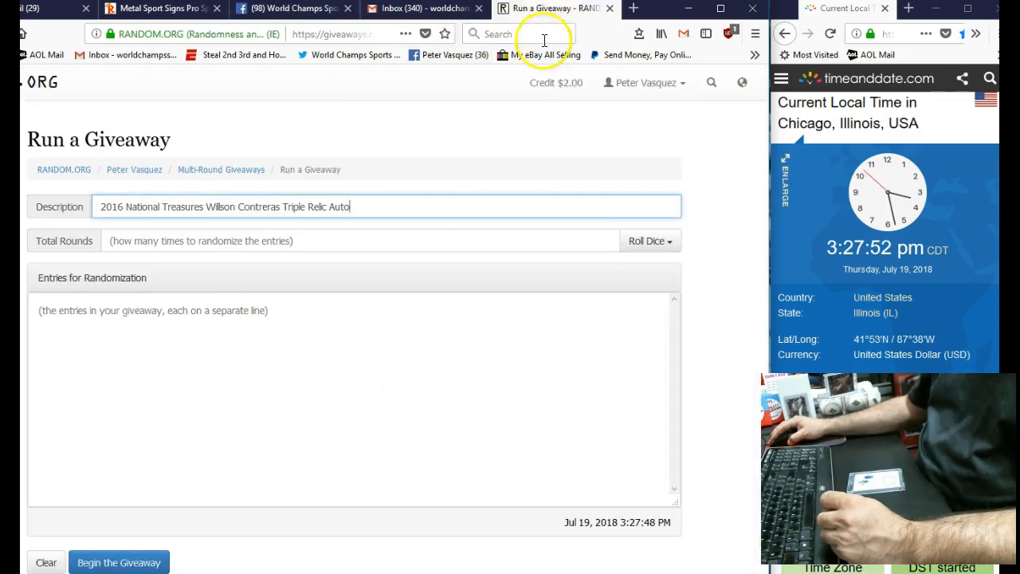
Paste the ten entrant names and roll 2d6 to set the giveaway at 7 rounds.
click(298, 399)
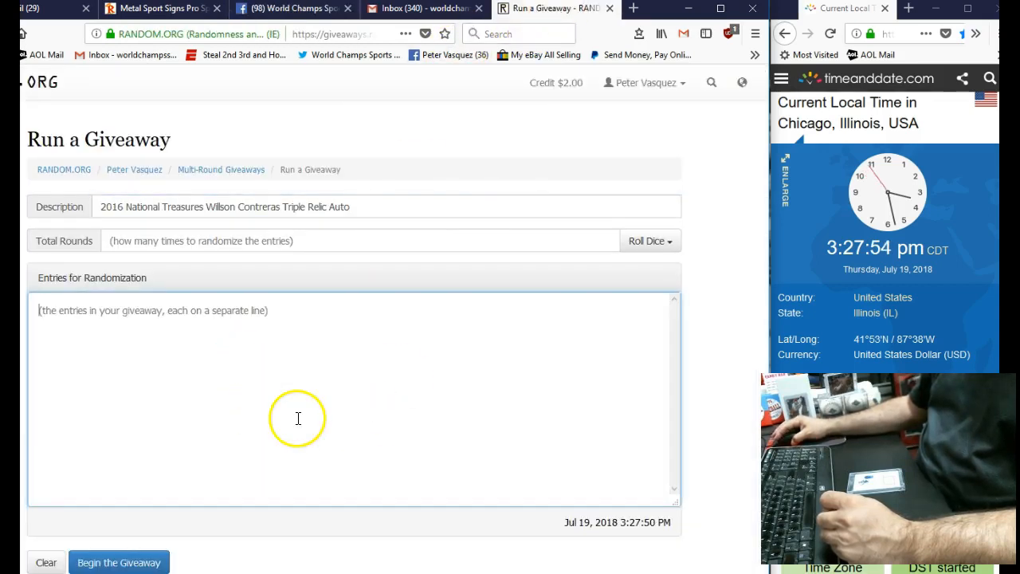
click(650, 241)
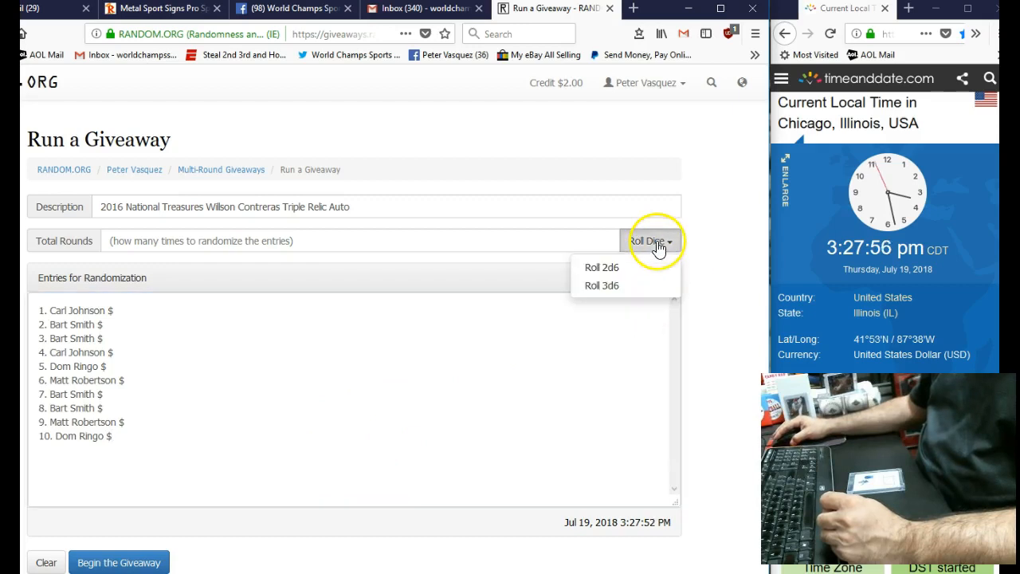
mouse_move(603, 271)
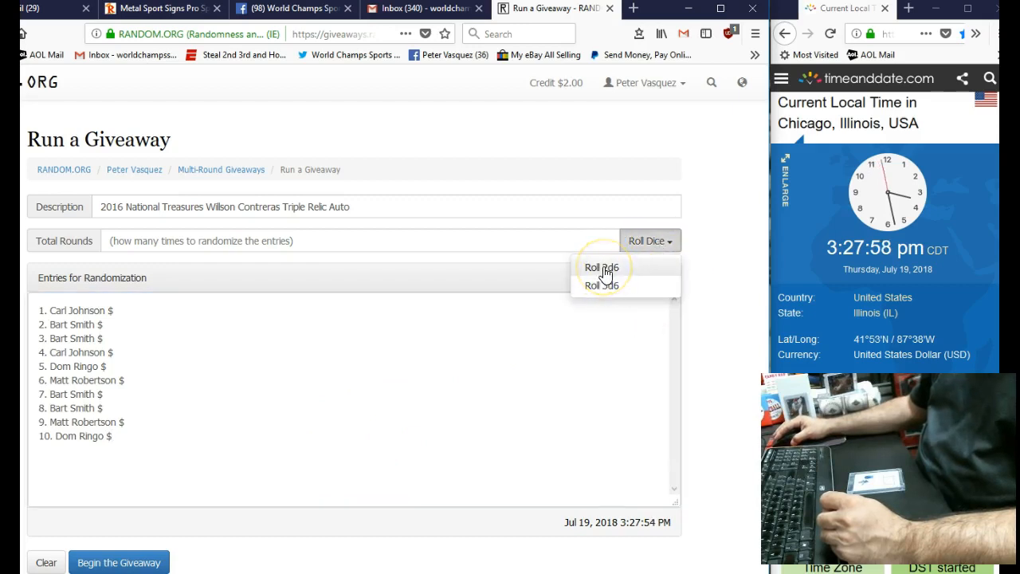
click(602, 267)
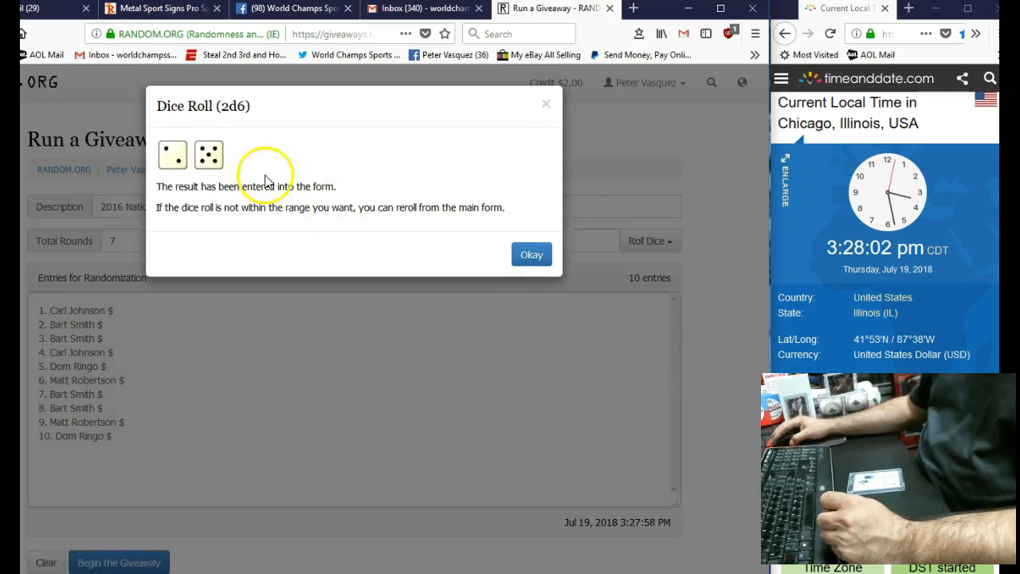
click(531, 254)
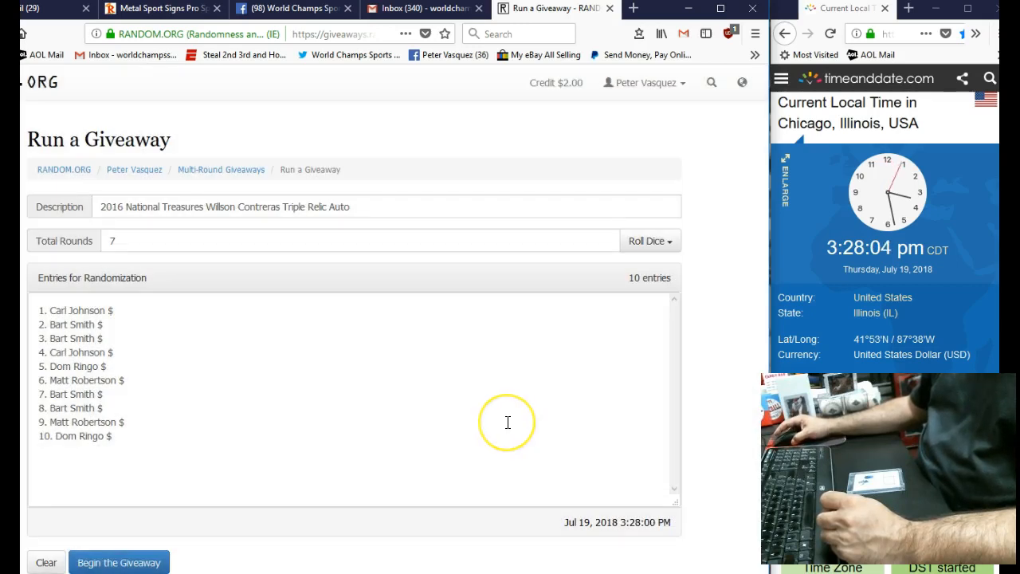
mouse_move(152, 546)
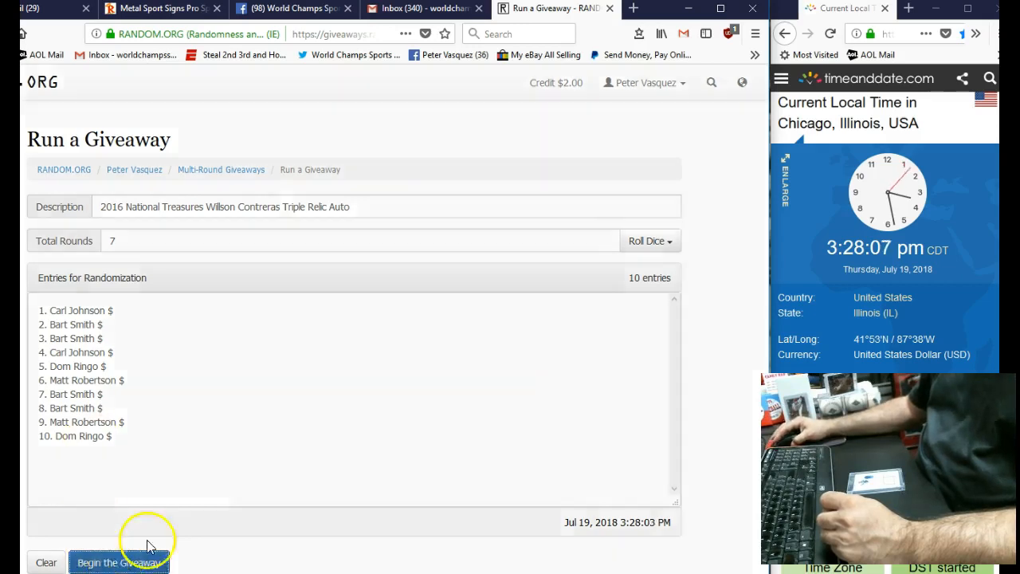
Begin the giveaway and run it round by round through the final seventh round.
click(118, 561)
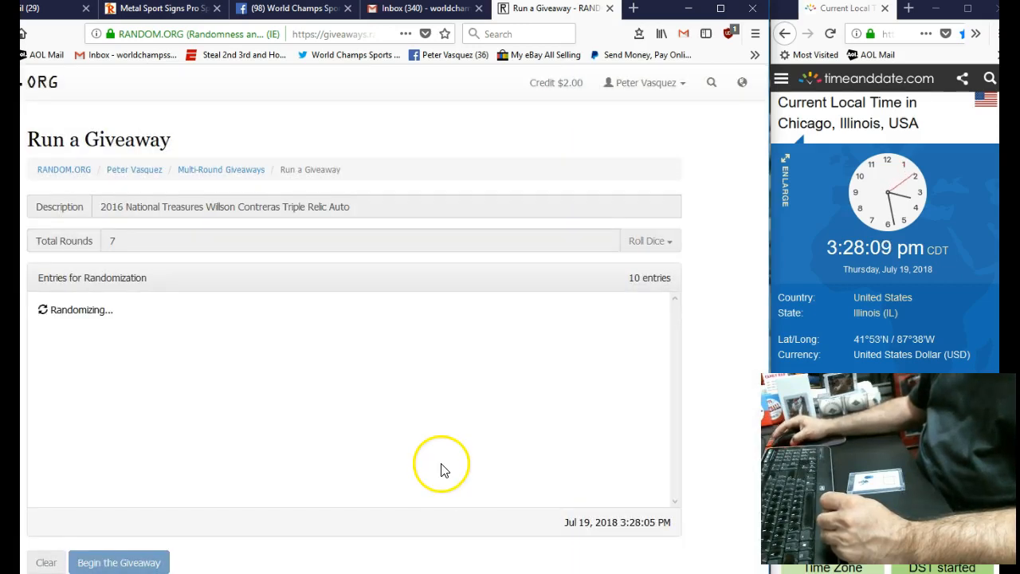
click(118, 561)
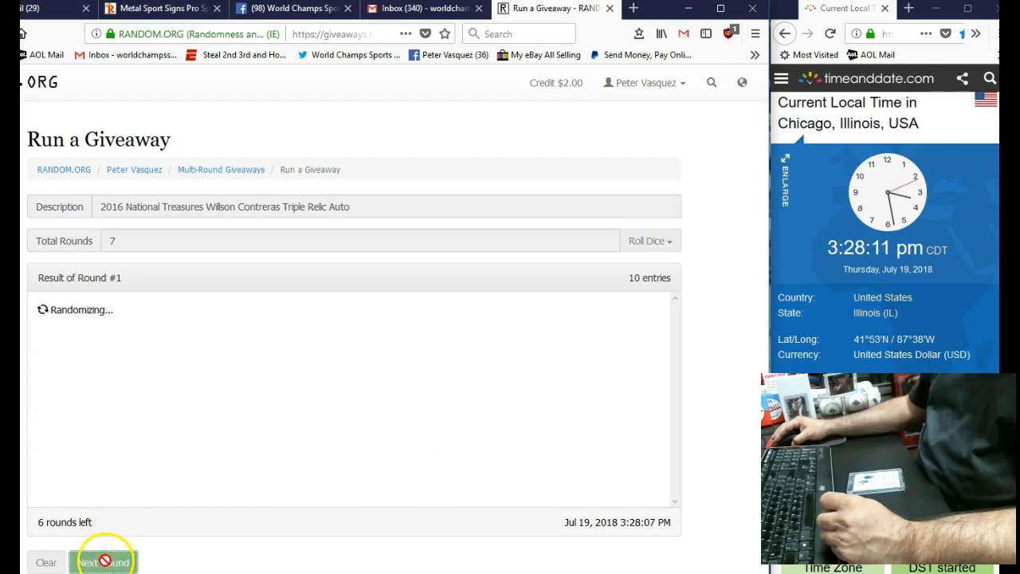
click(104, 561)
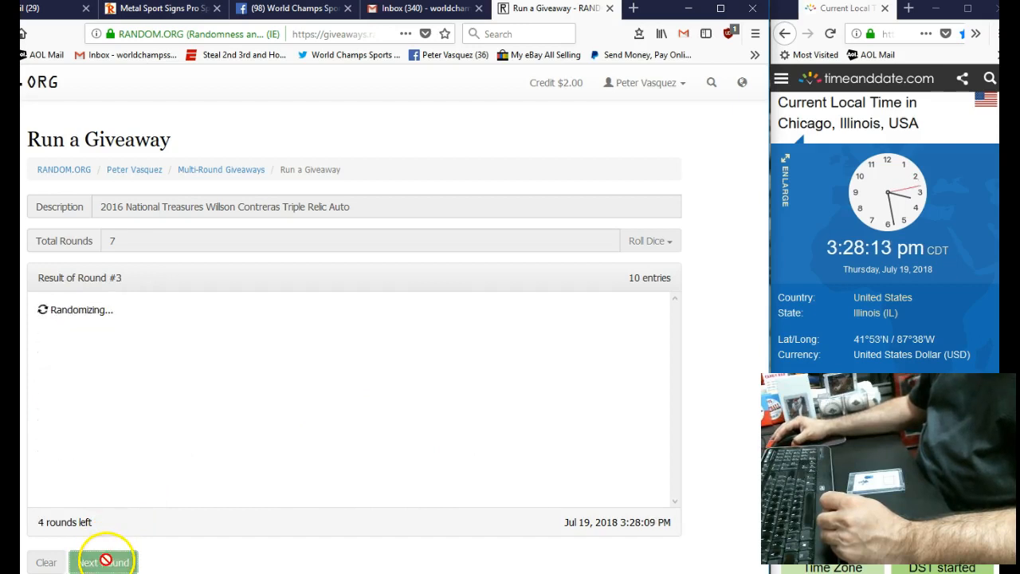
click(104, 561)
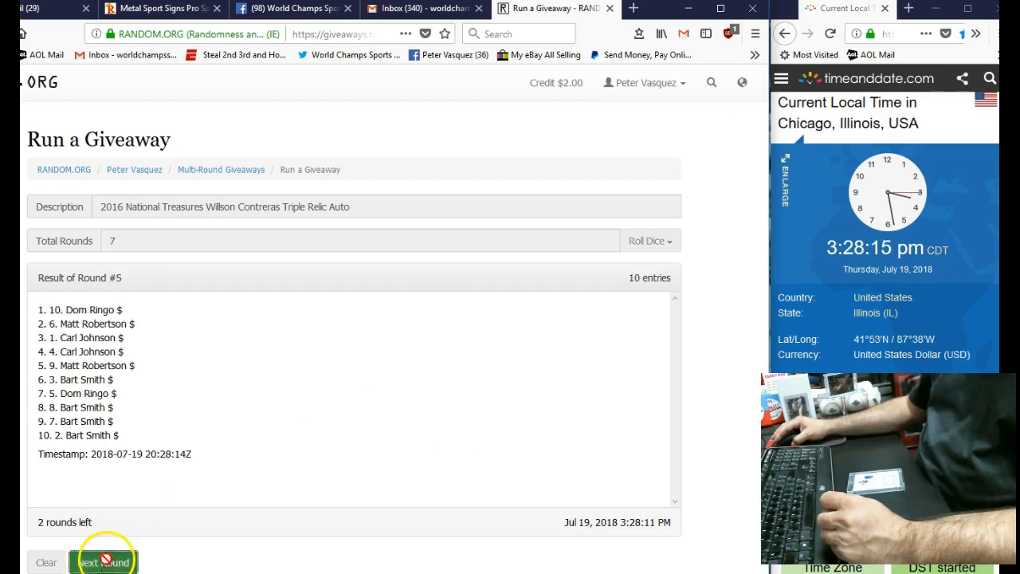
click(102, 562)
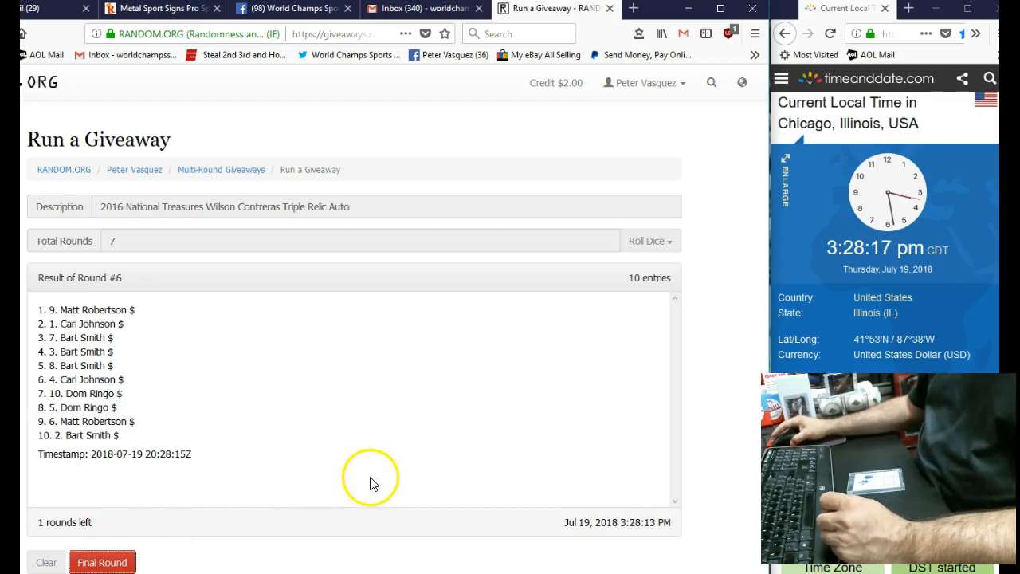
mouse_move(401, 477)
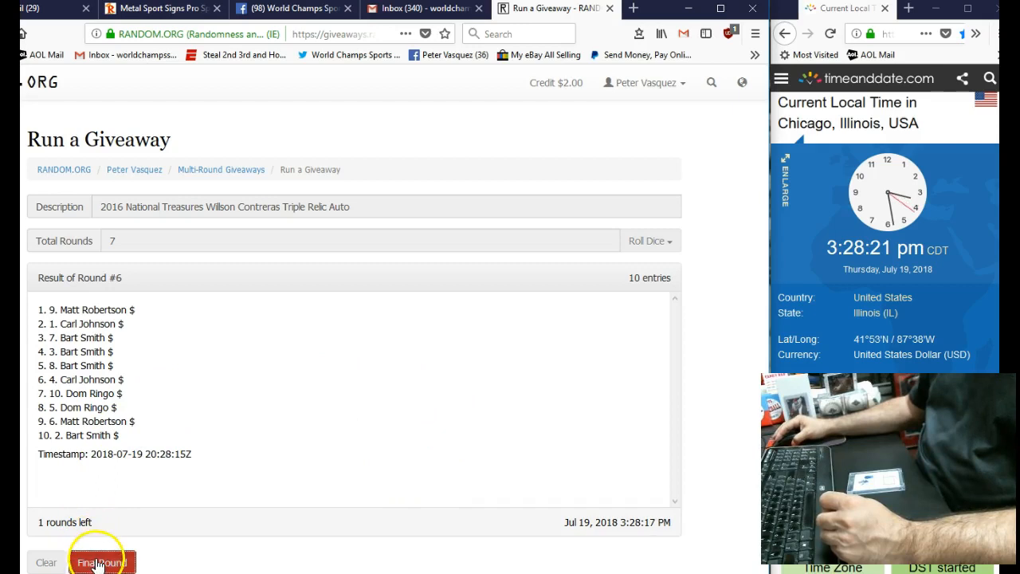
click(102, 561)
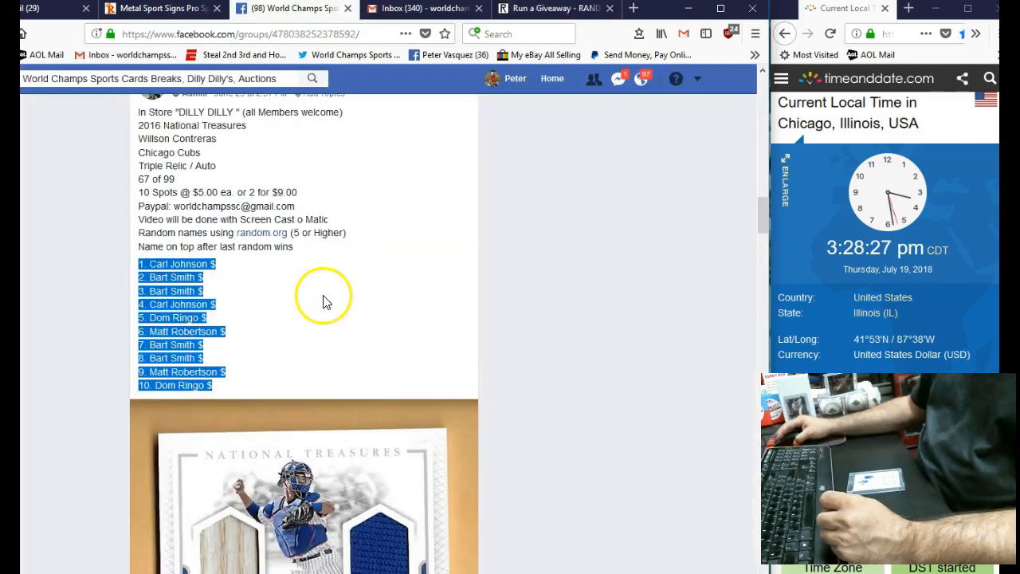
Post a 'DOne' comment below the Live comment and return to the giveaway results.
scroll(down, 3)
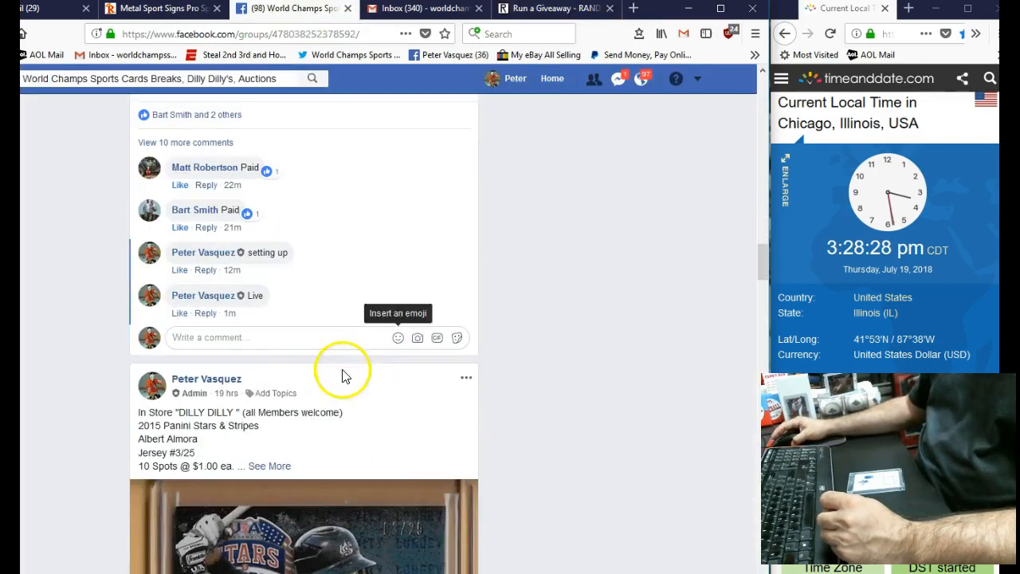
text(DOne)
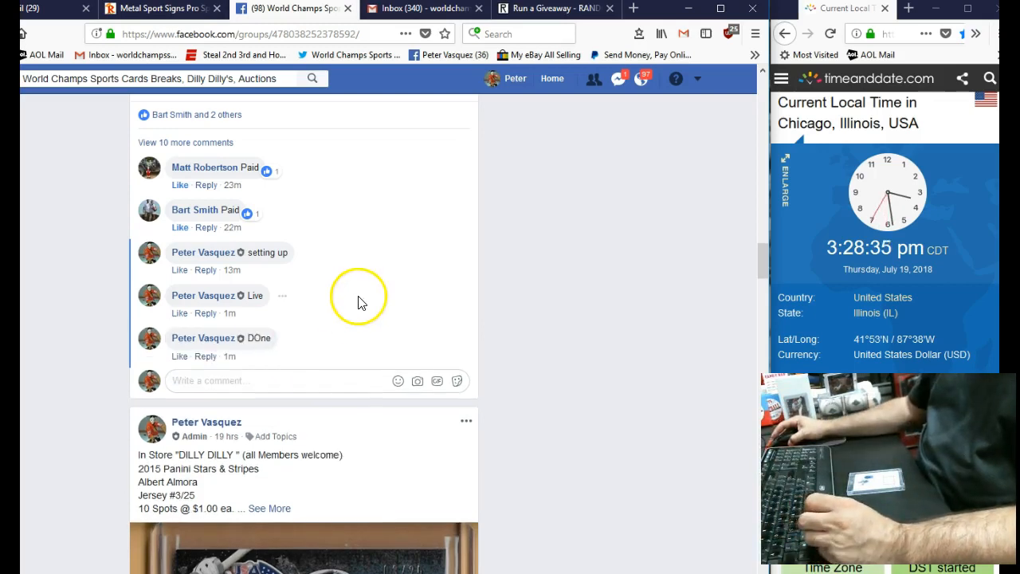
mouse_move(230, 357)
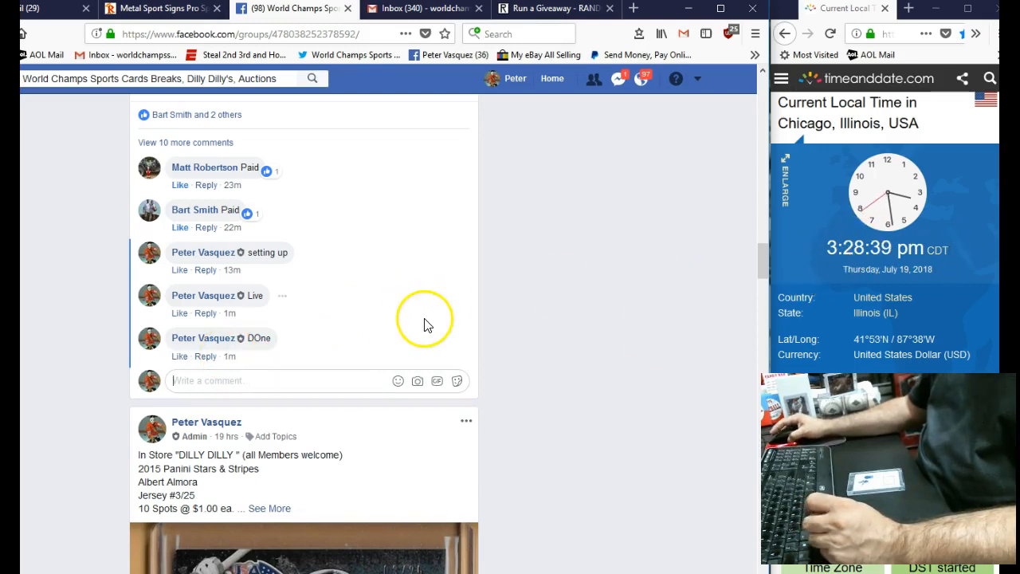
click(550, 9)
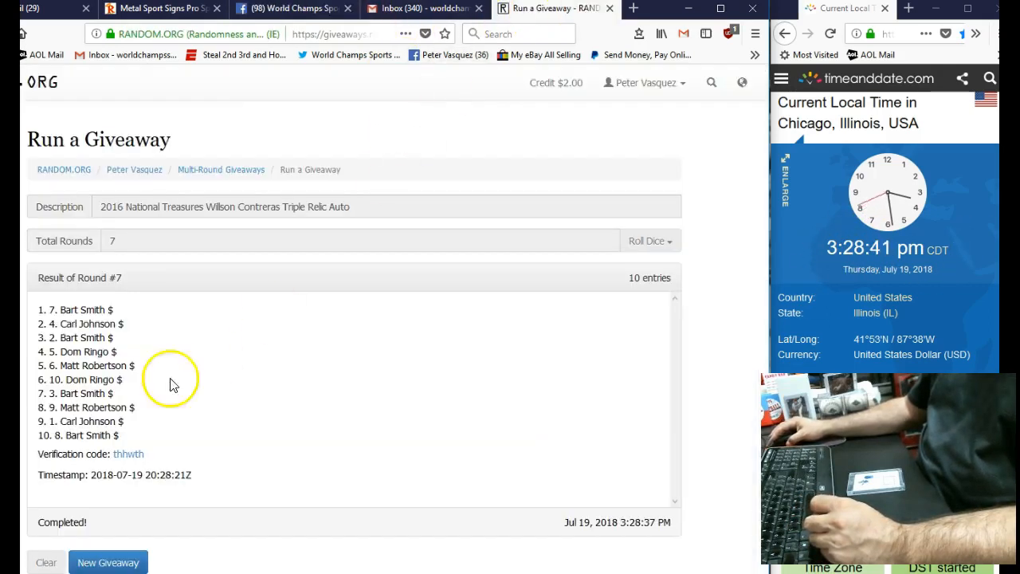
double_click(80, 309)
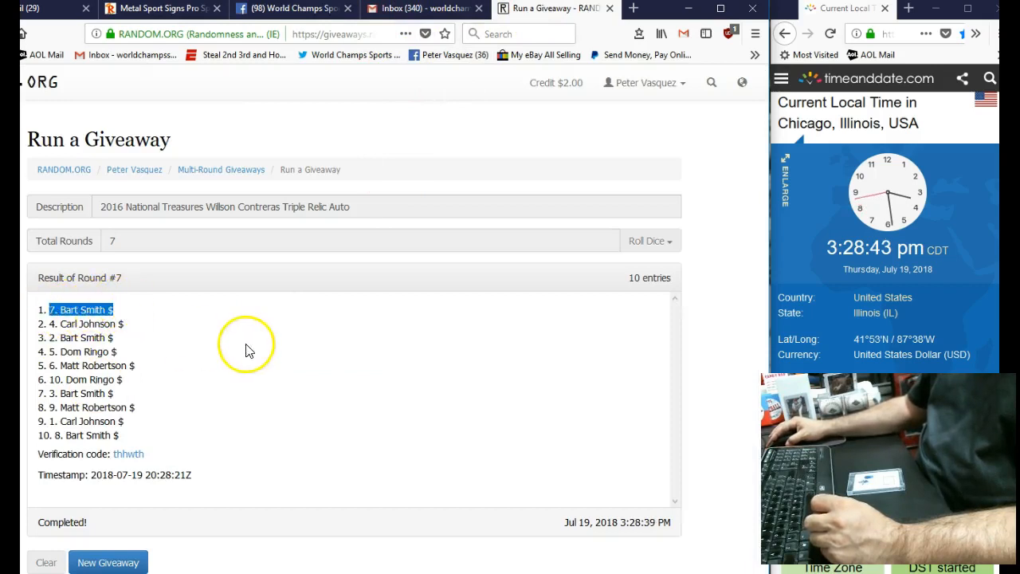
click(293, 9)
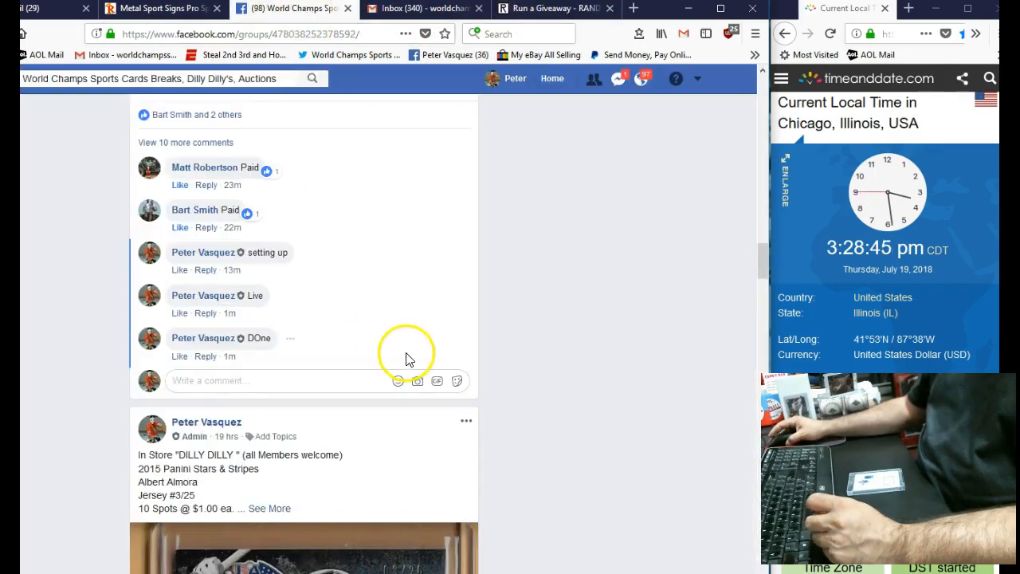
mouse_move(319, 338)
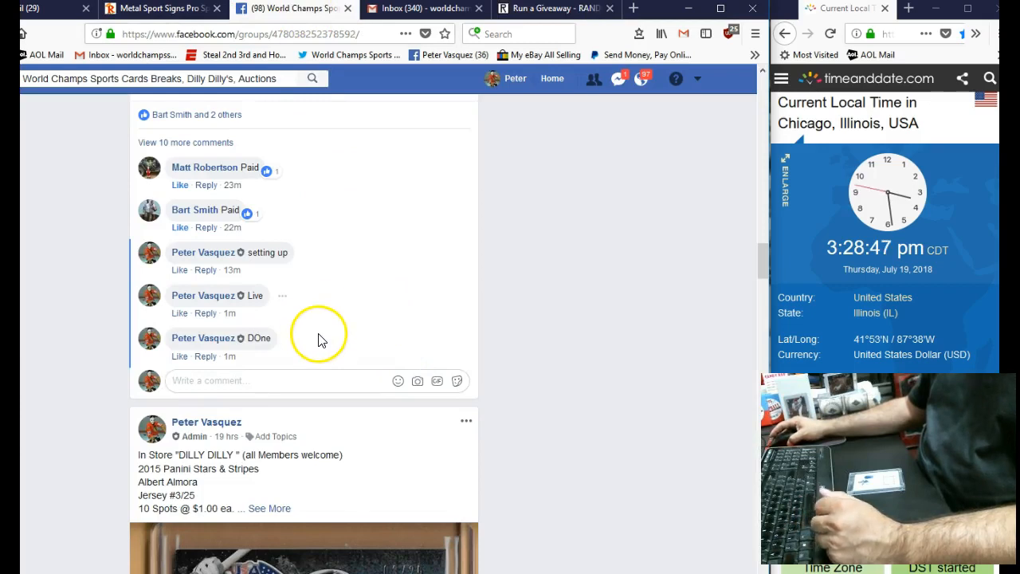